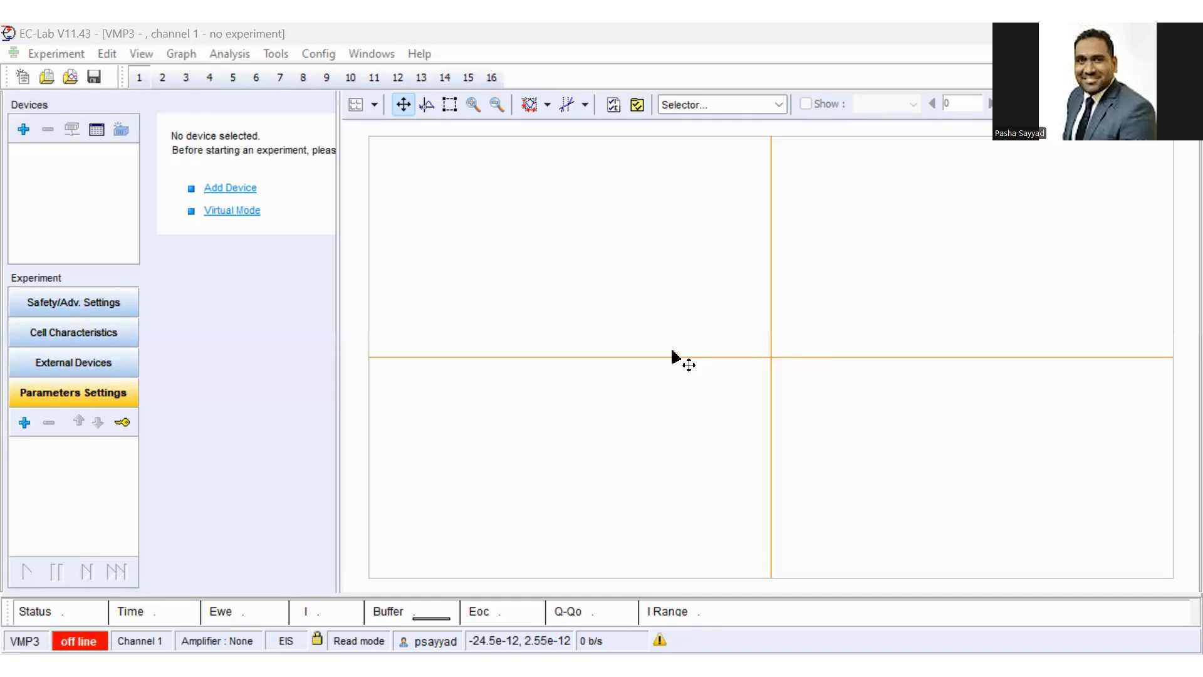
pyautogui.moveTo(675, 277)
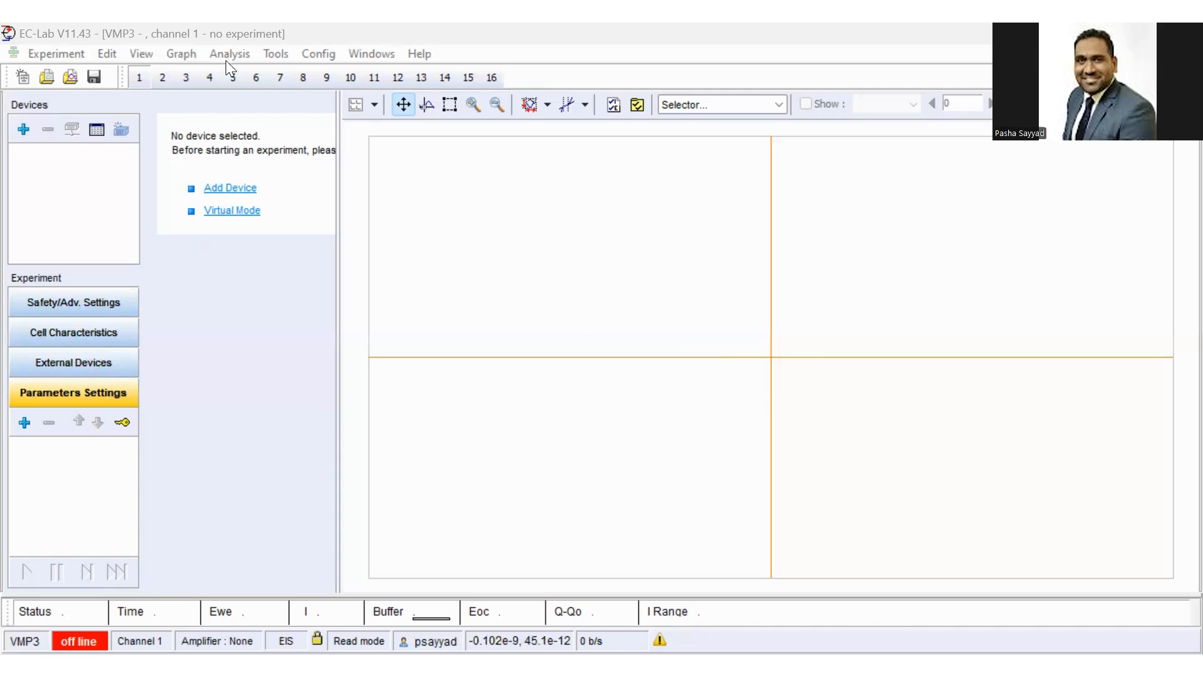
pyautogui.moveTo(725, 481)
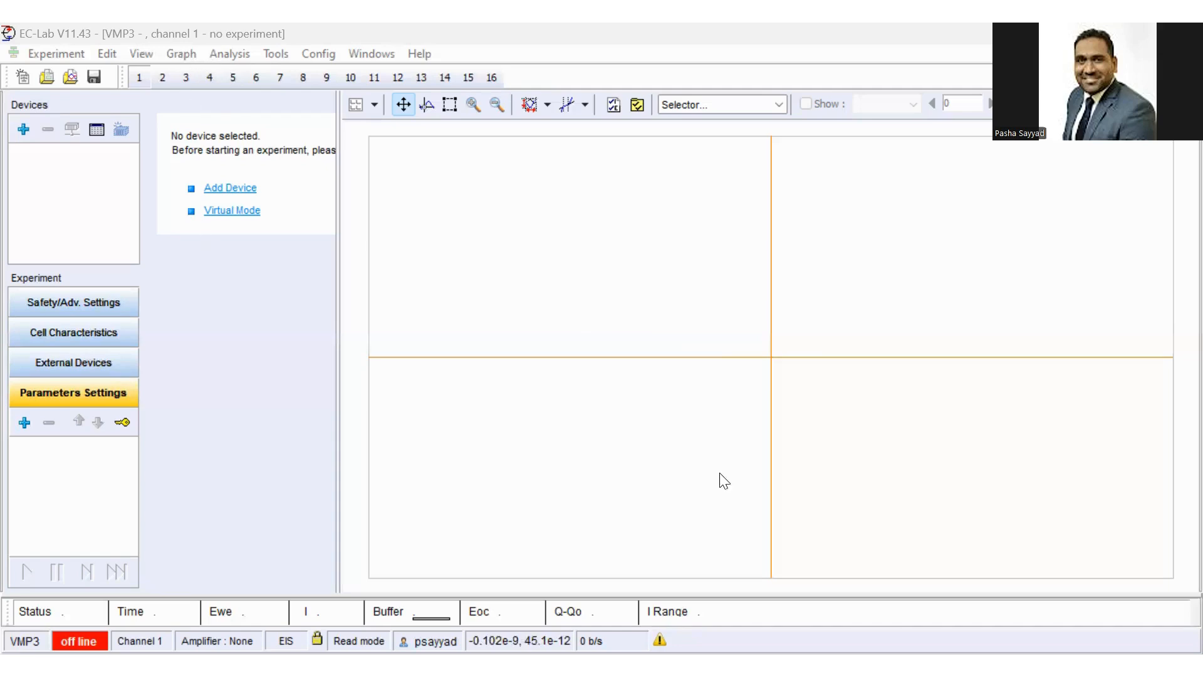
# Open the CV .mpr data file and plot <I>/mA against Ewe/V.
pyautogui.click(180, 53)
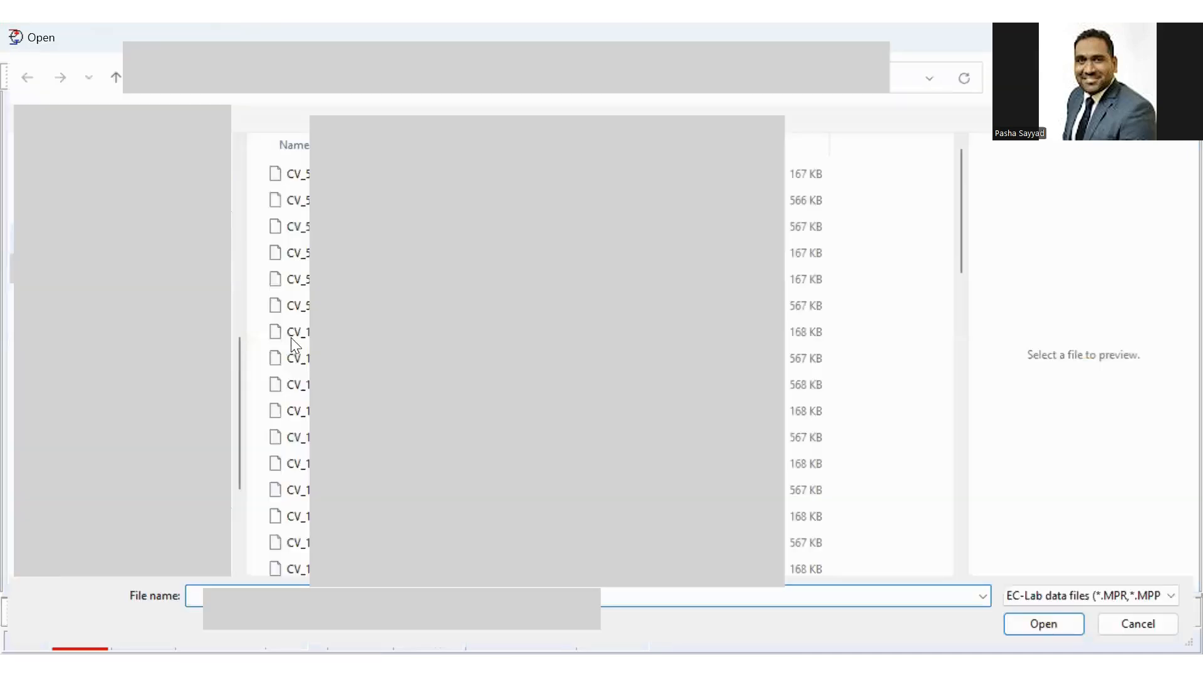
pyautogui.click(292, 305)
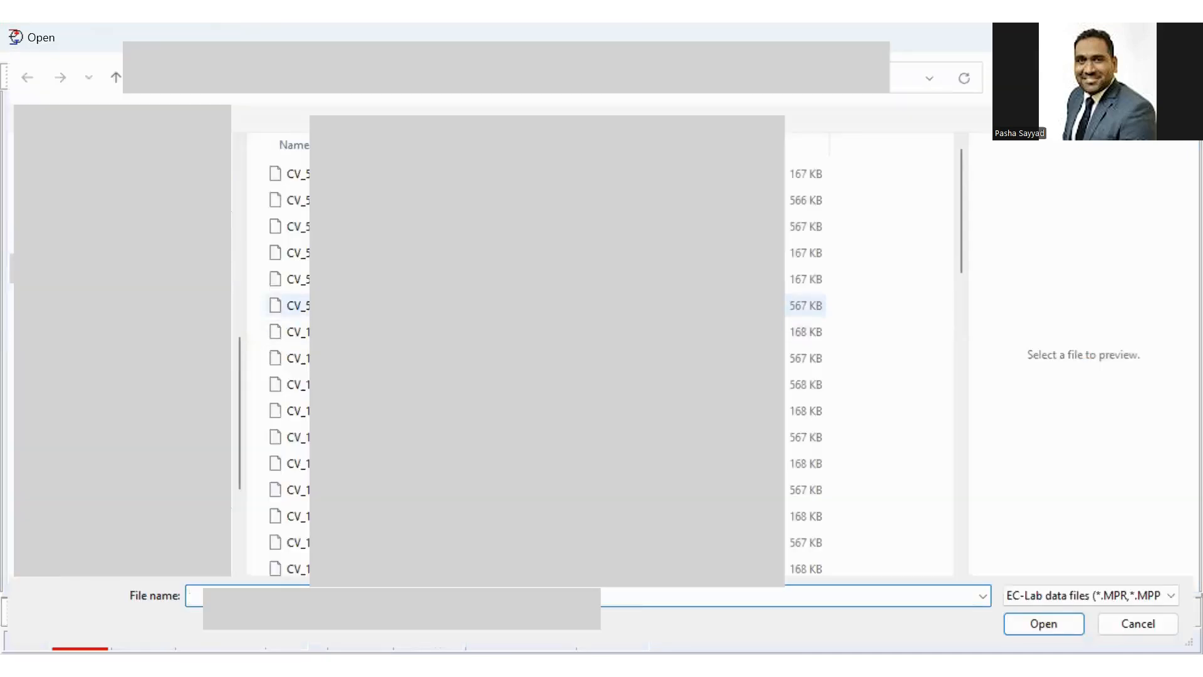
pyautogui.click(299, 304)
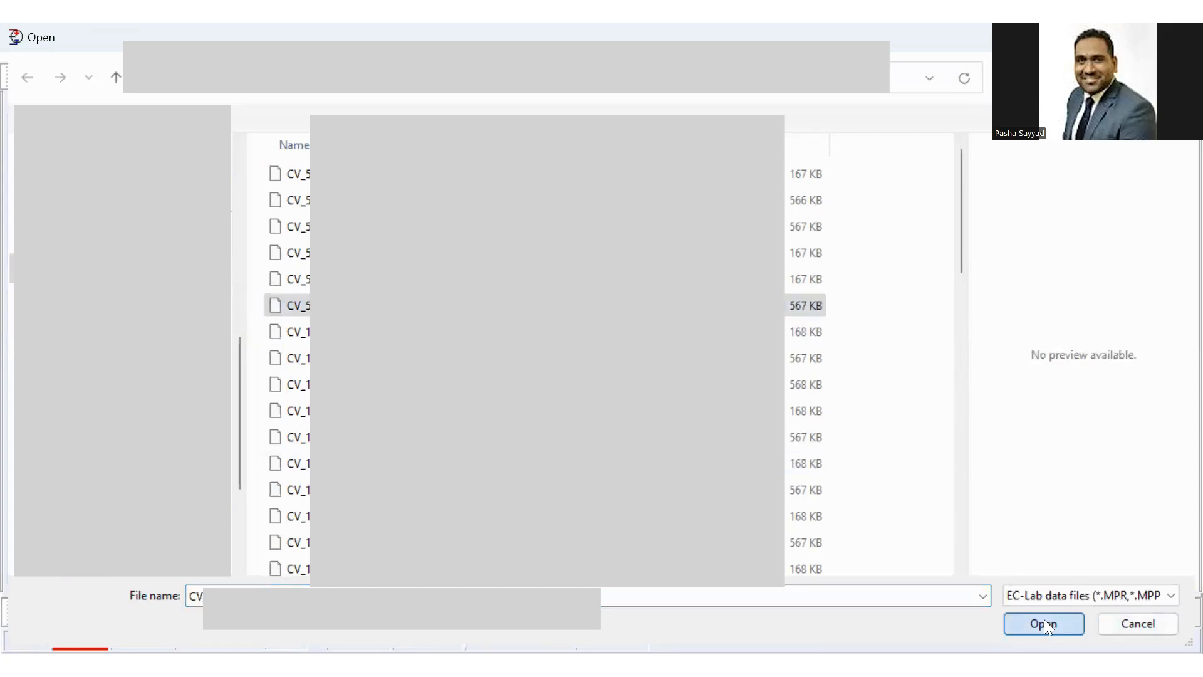
pyautogui.click(1044, 623)
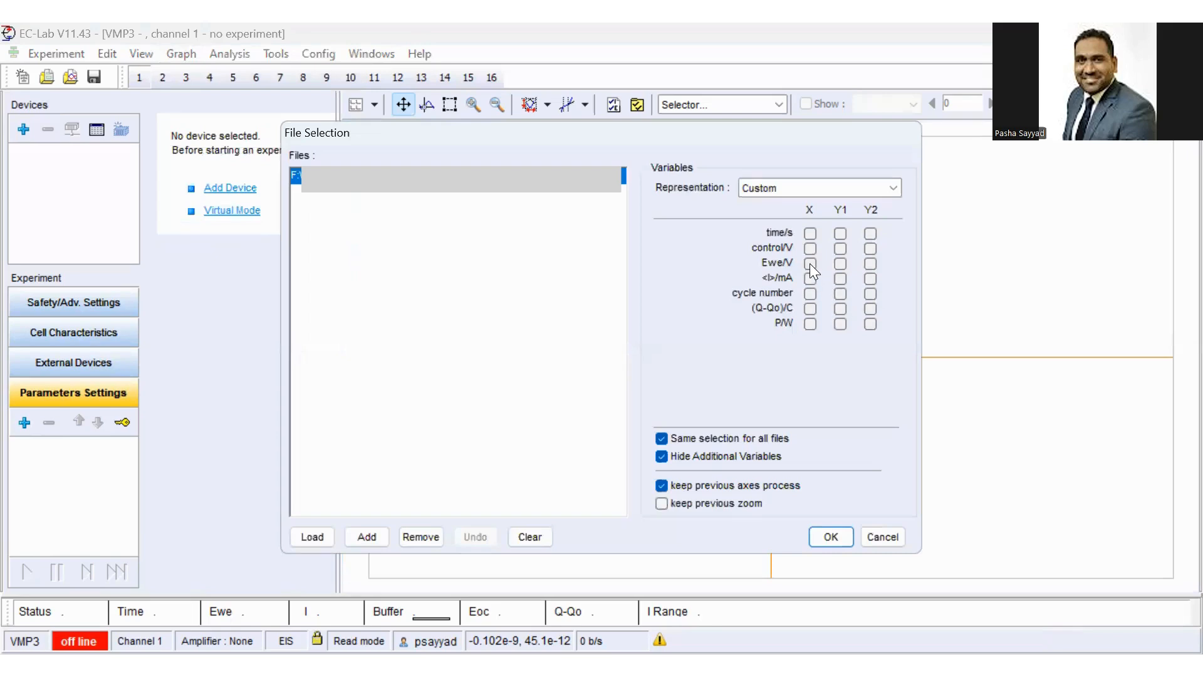
pyautogui.click(811, 263)
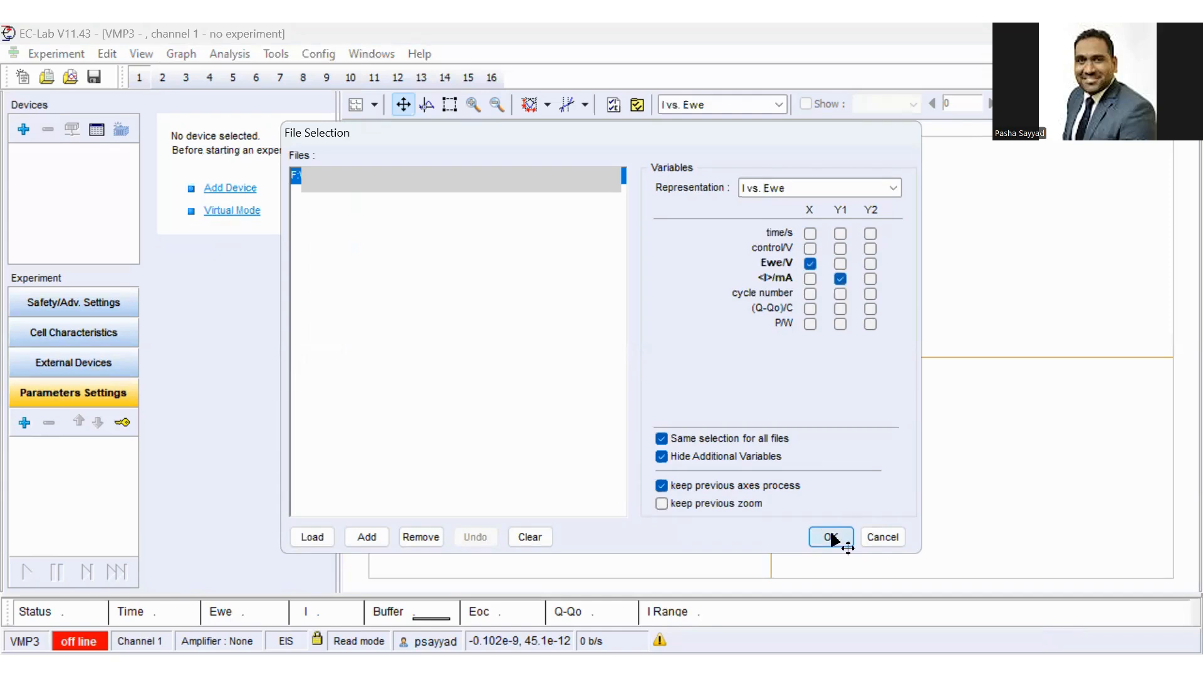
pyautogui.click(831, 537)
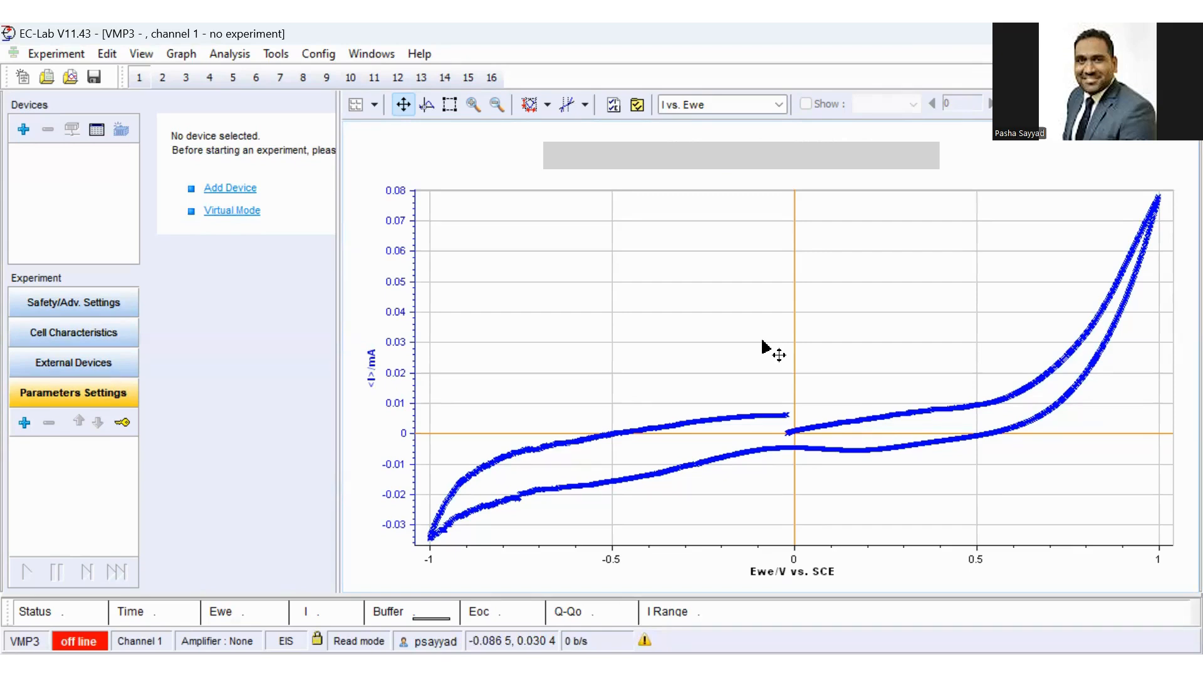
pyautogui.moveTo(992, 387)
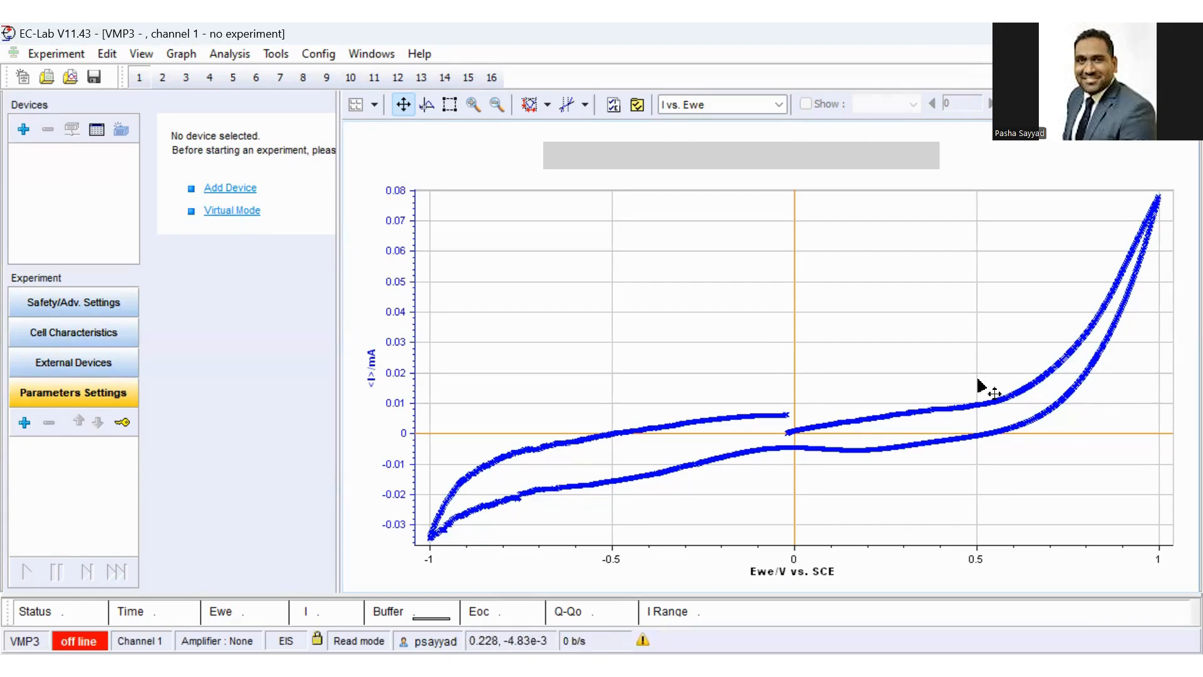
pyautogui.moveTo(1057, 317)
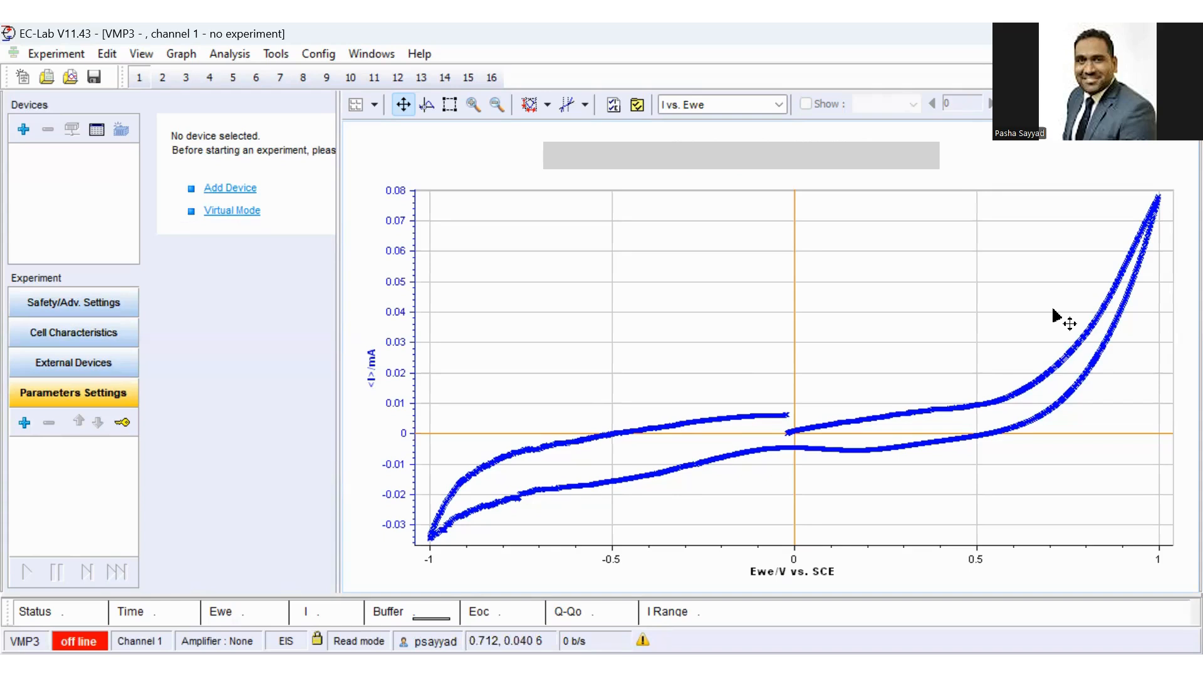
pyautogui.moveTo(1042, 346)
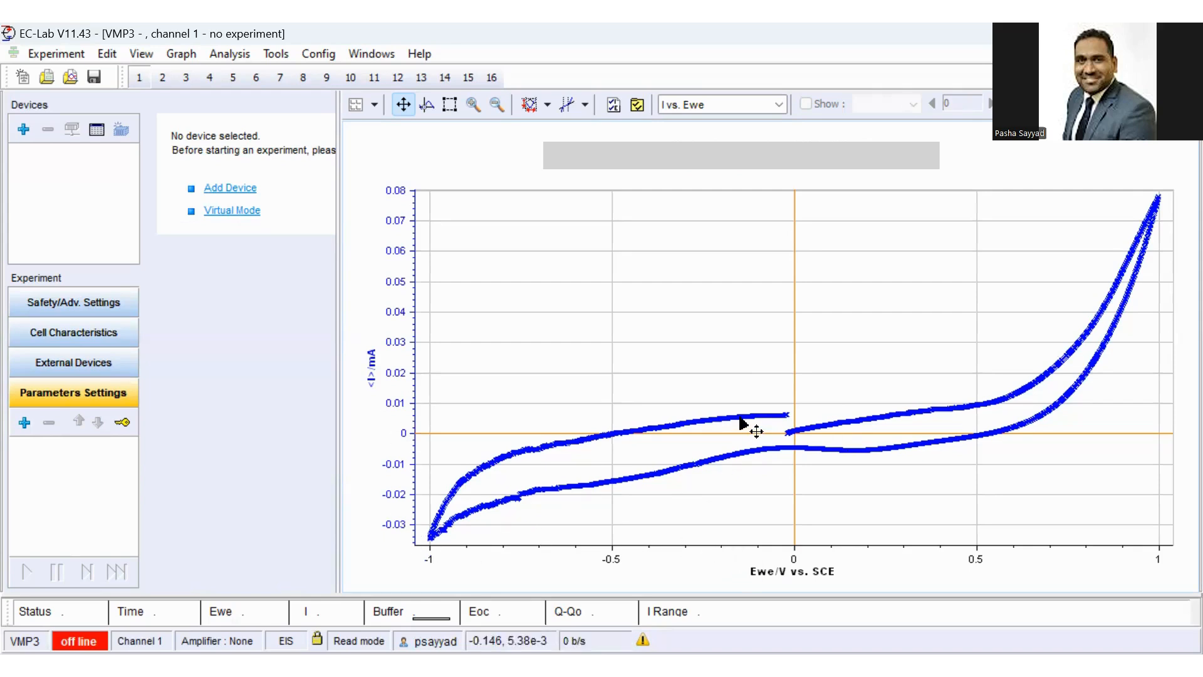
pyautogui.moveTo(541, 214)
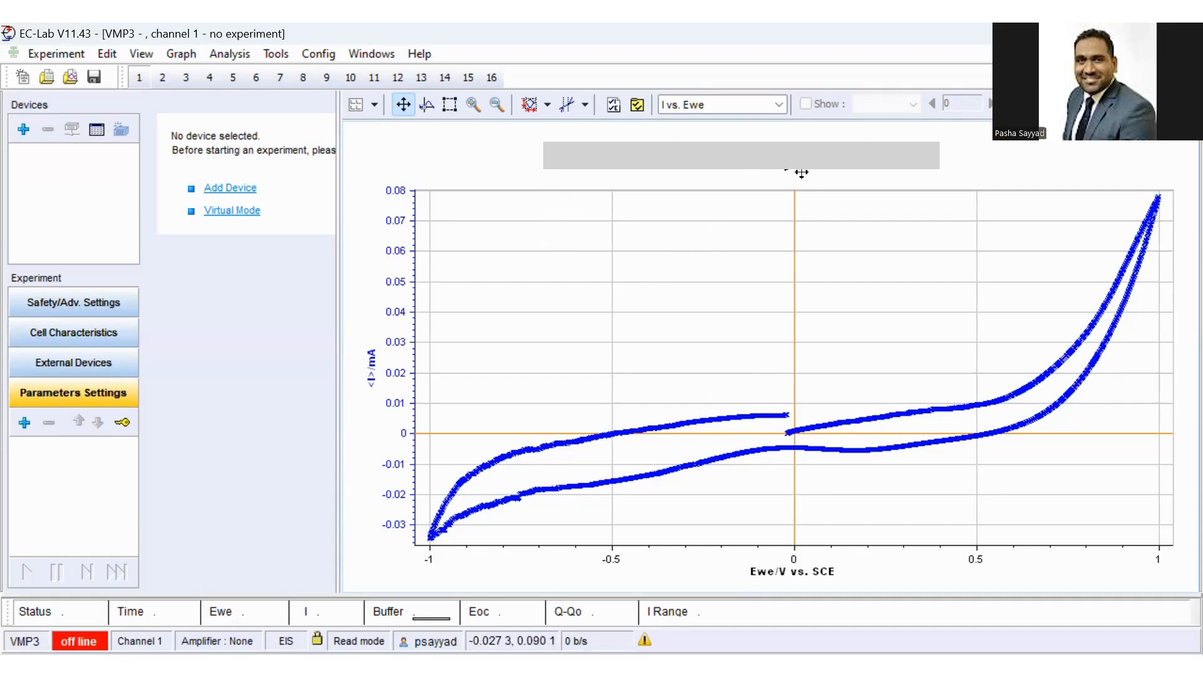
pyautogui.moveTo(779, 106)
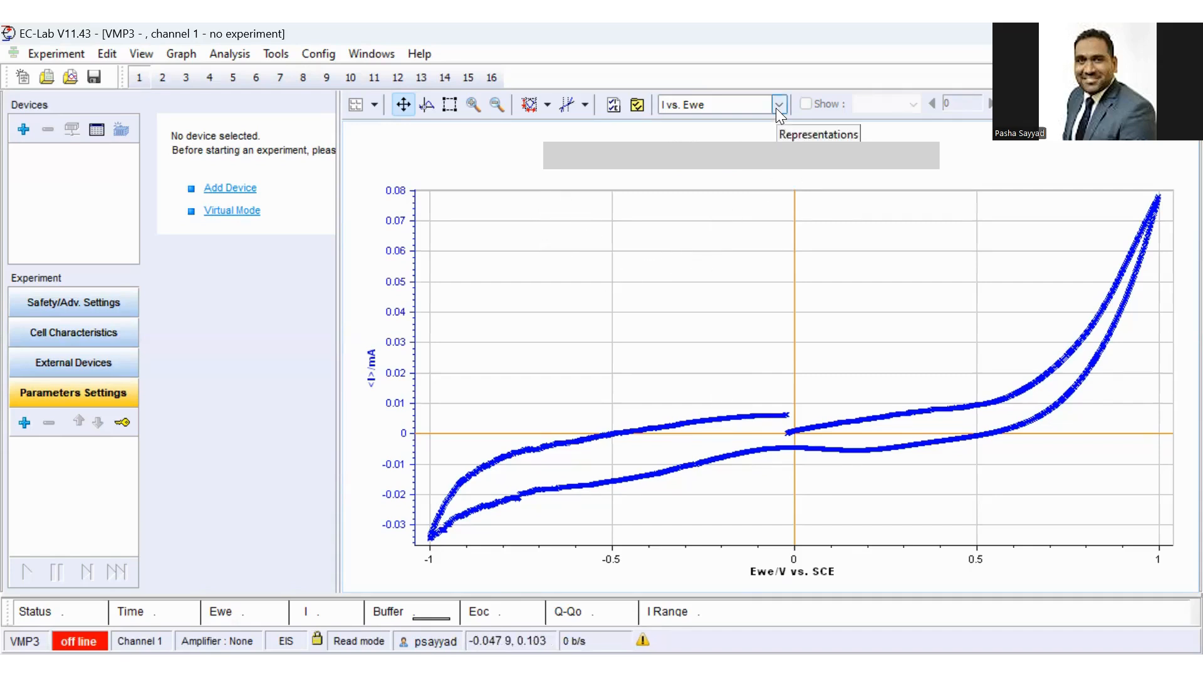
# Switch the graph representation to I vs. t.
pyautogui.click(779, 103)
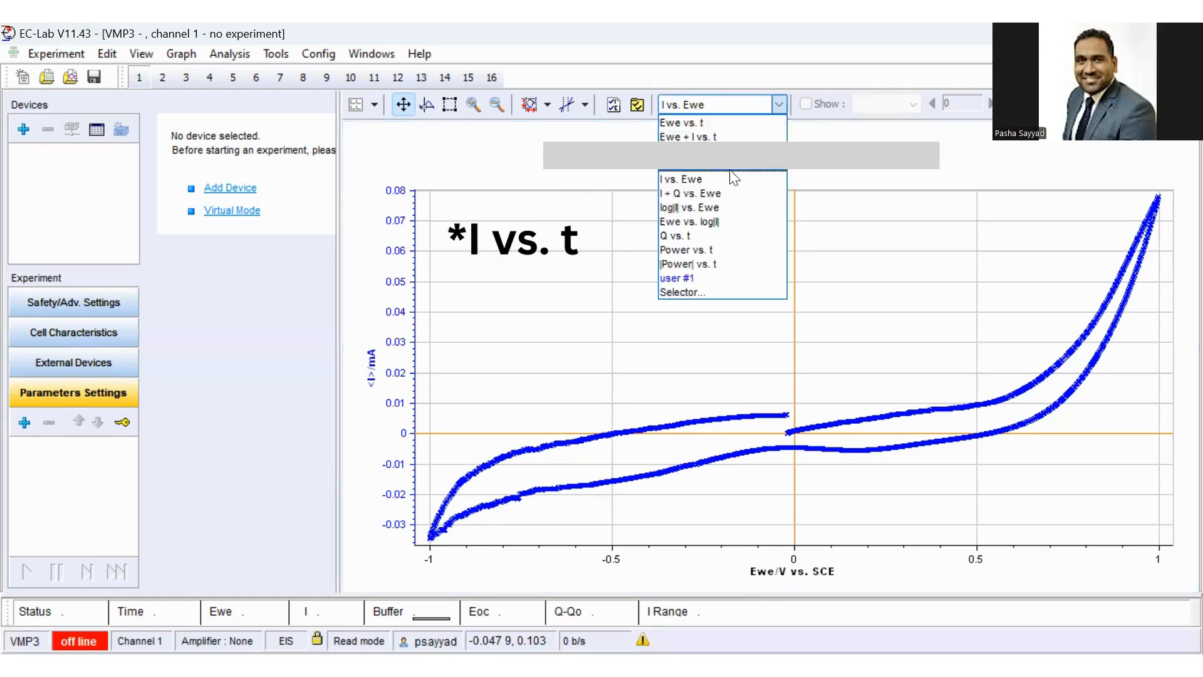
pyautogui.moveTo(713, 175)
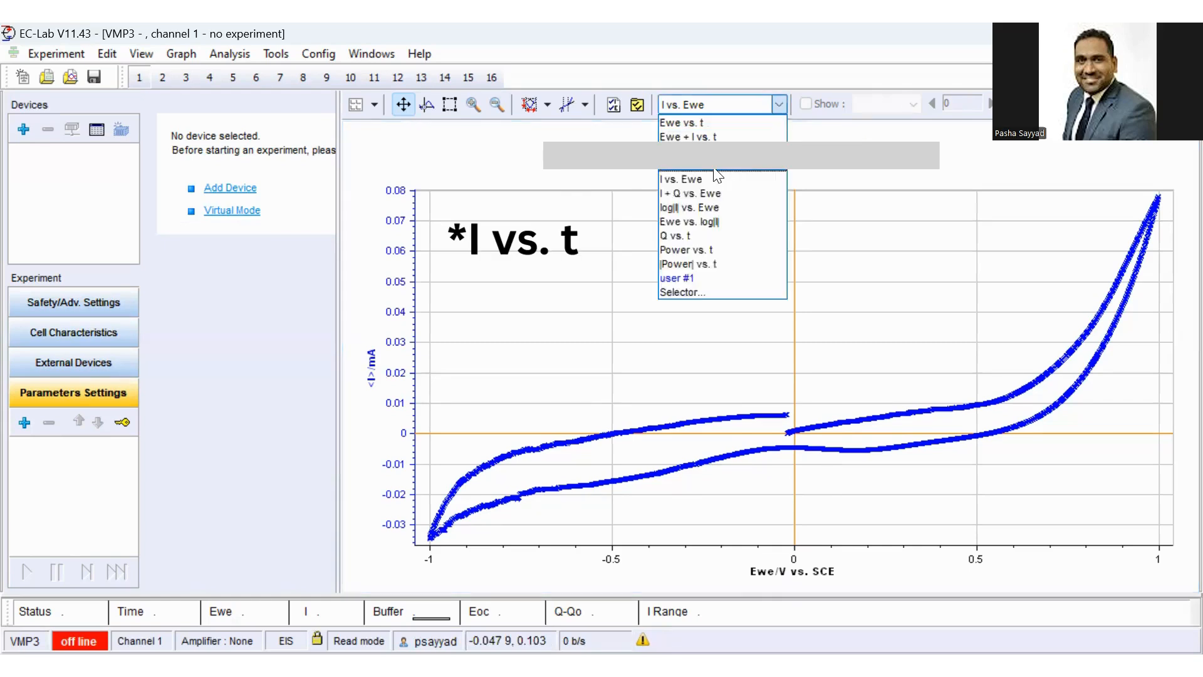
pyautogui.click(680, 179)
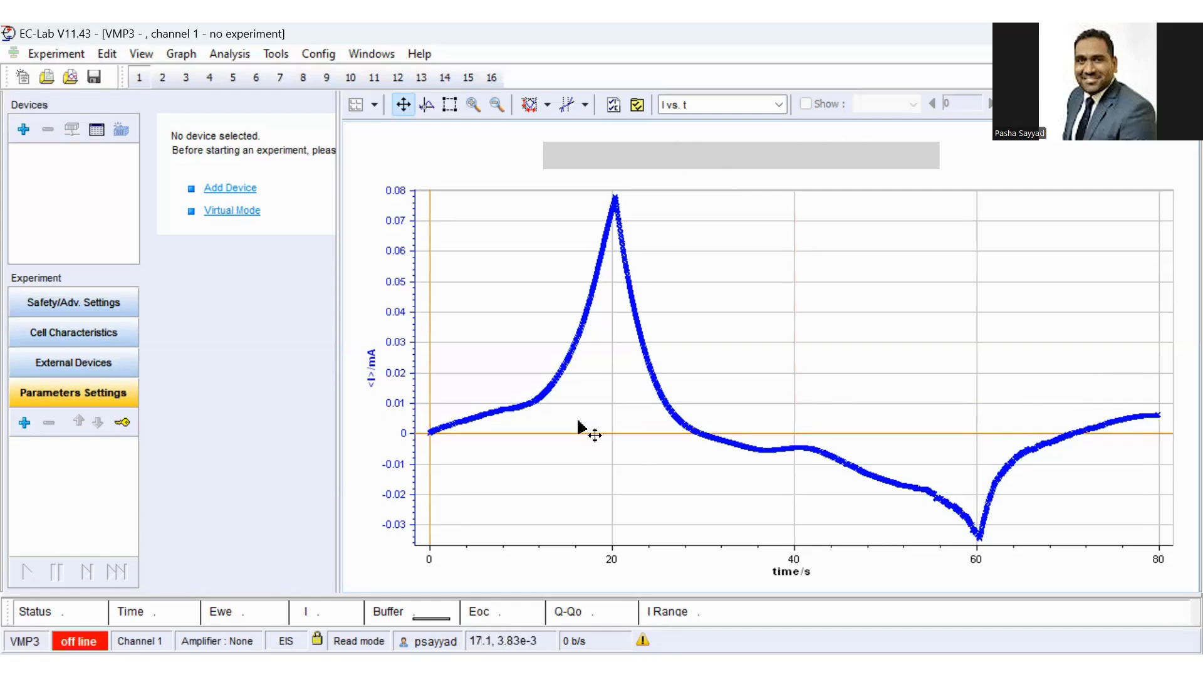
pyautogui.moveTo(466, 434)
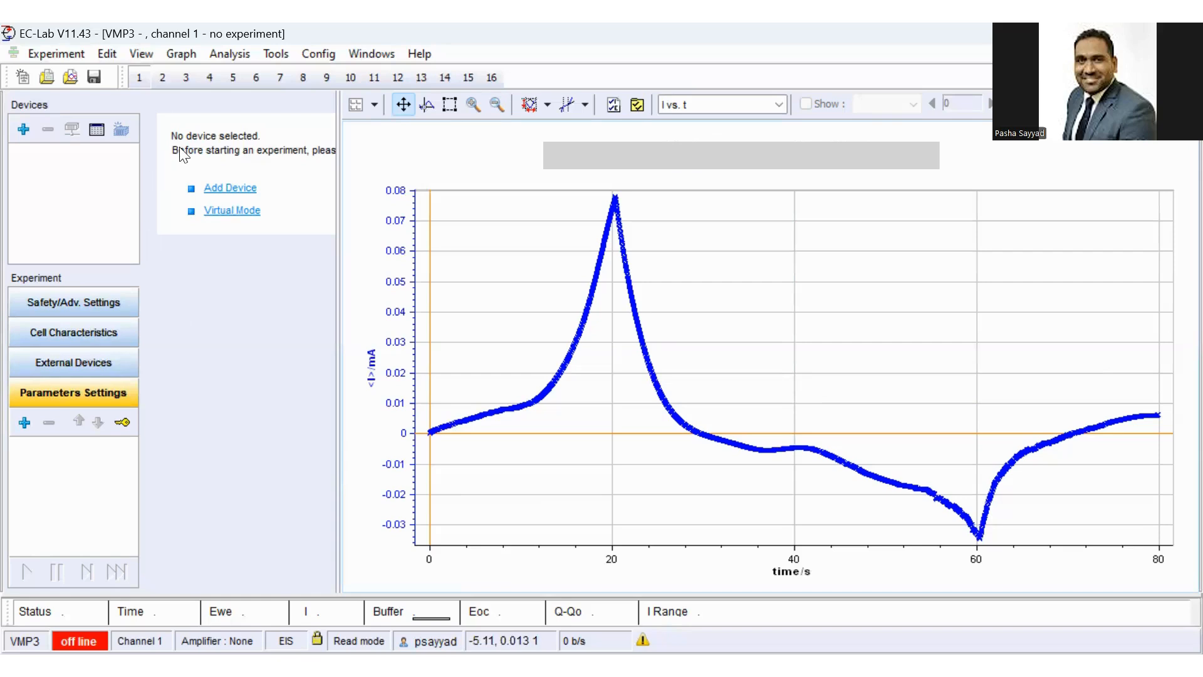
# Launch the Integral tool from Analysis > Math.
pyautogui.click(228, 54)
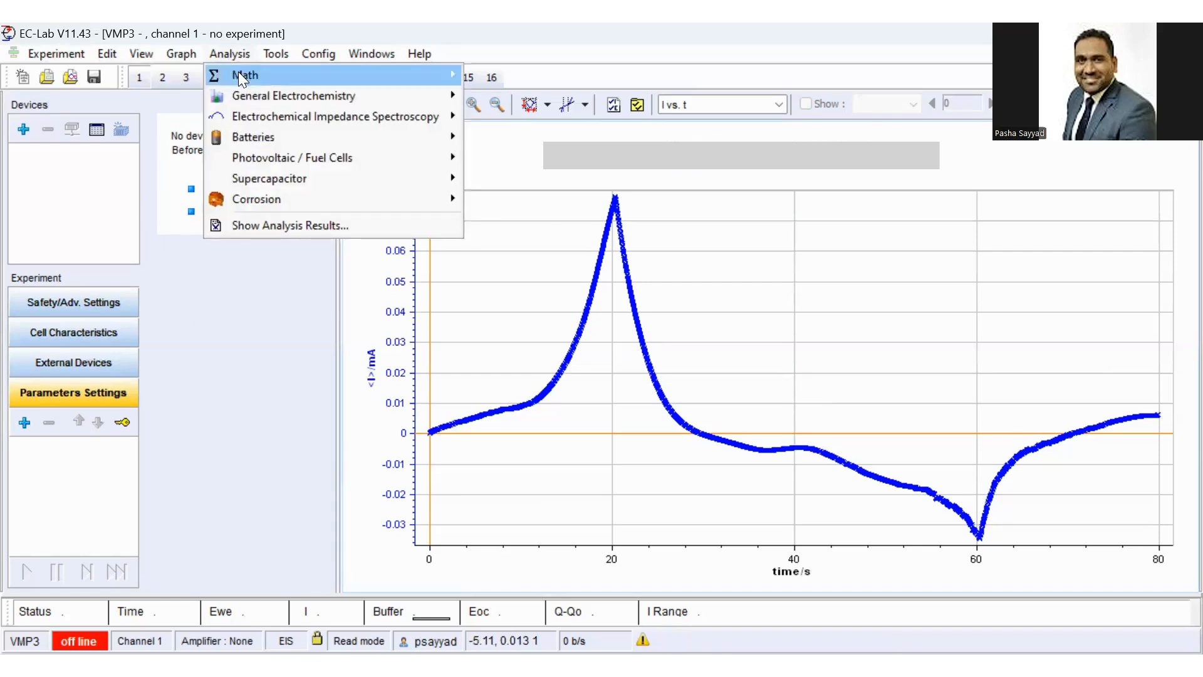
pyautogui.moveTo(246, 74)
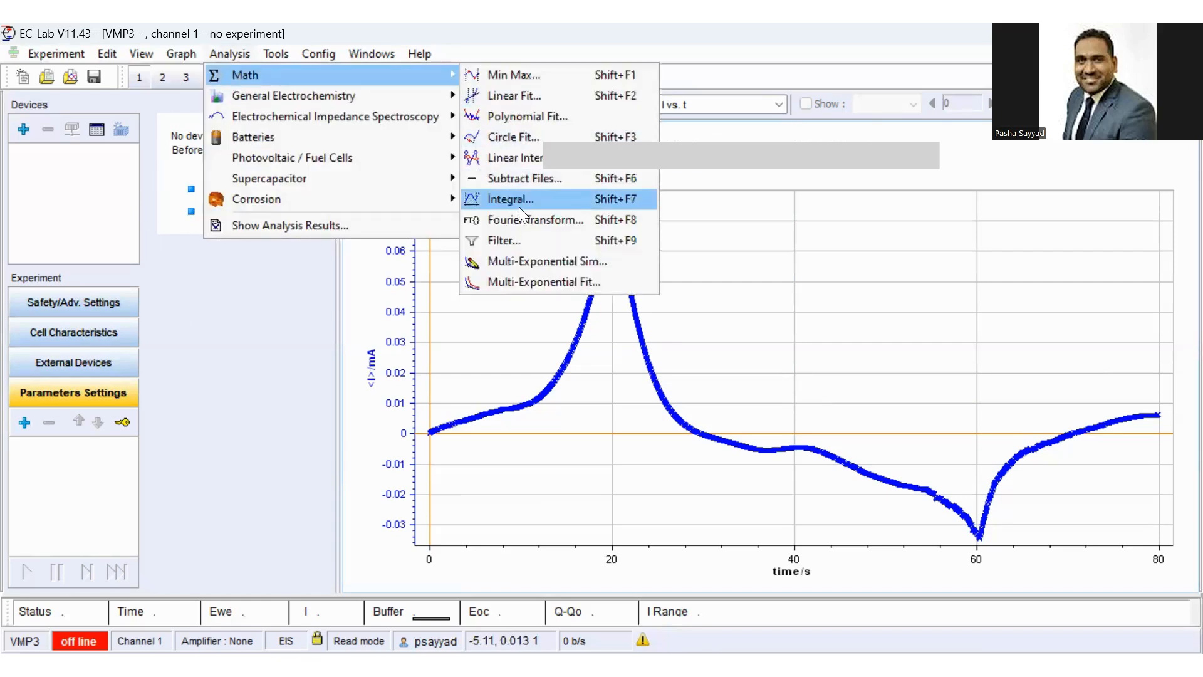
pyautogui.click(510, 198)
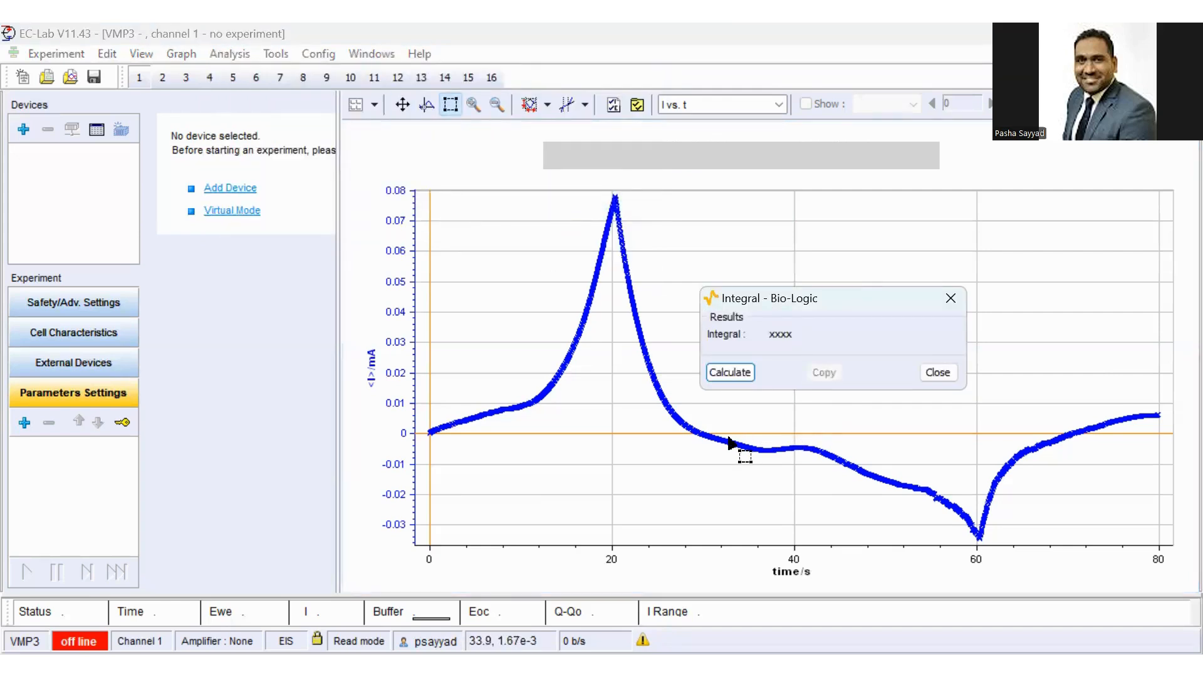
pyautogui.moveTo(414, 436)
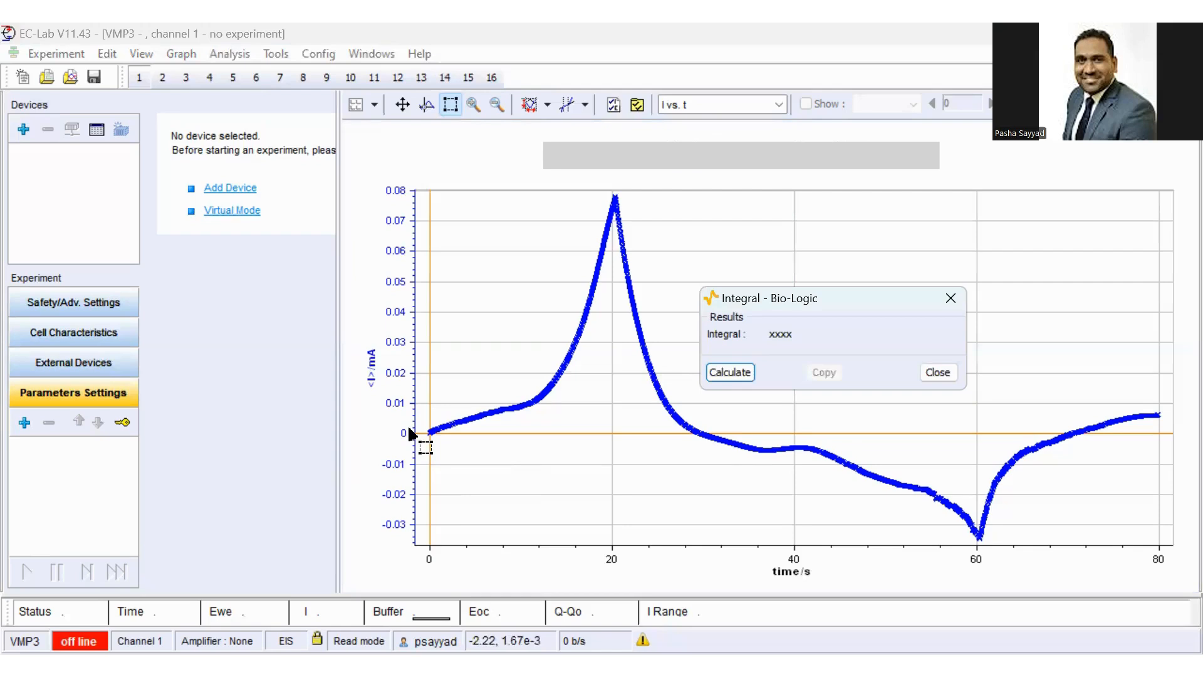
pyautogui.moveTo(687, 428)
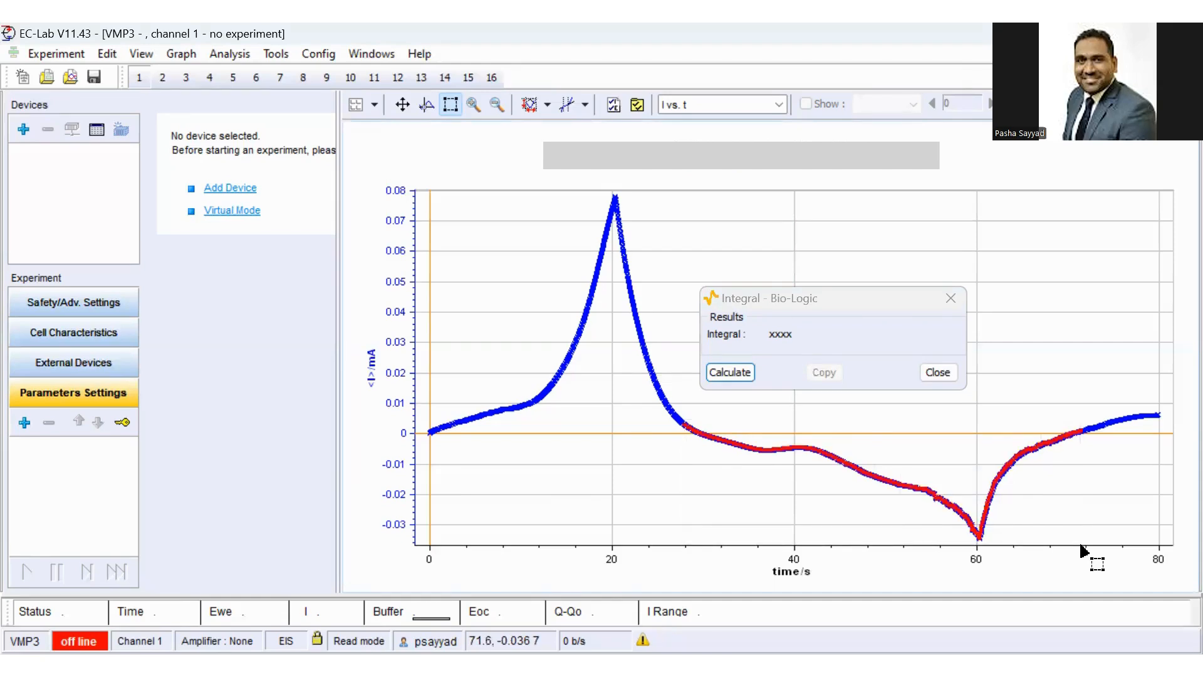
pyautogui.moveTo(745, 497)
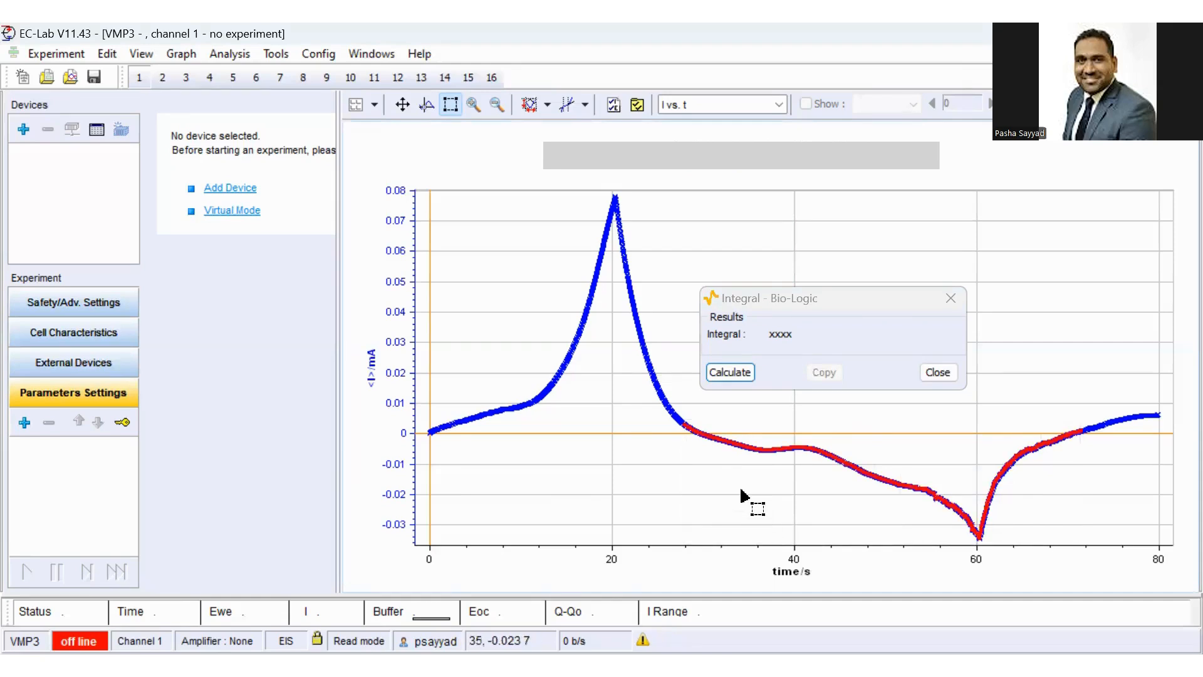
pyautogui.moveTo(694, 434)
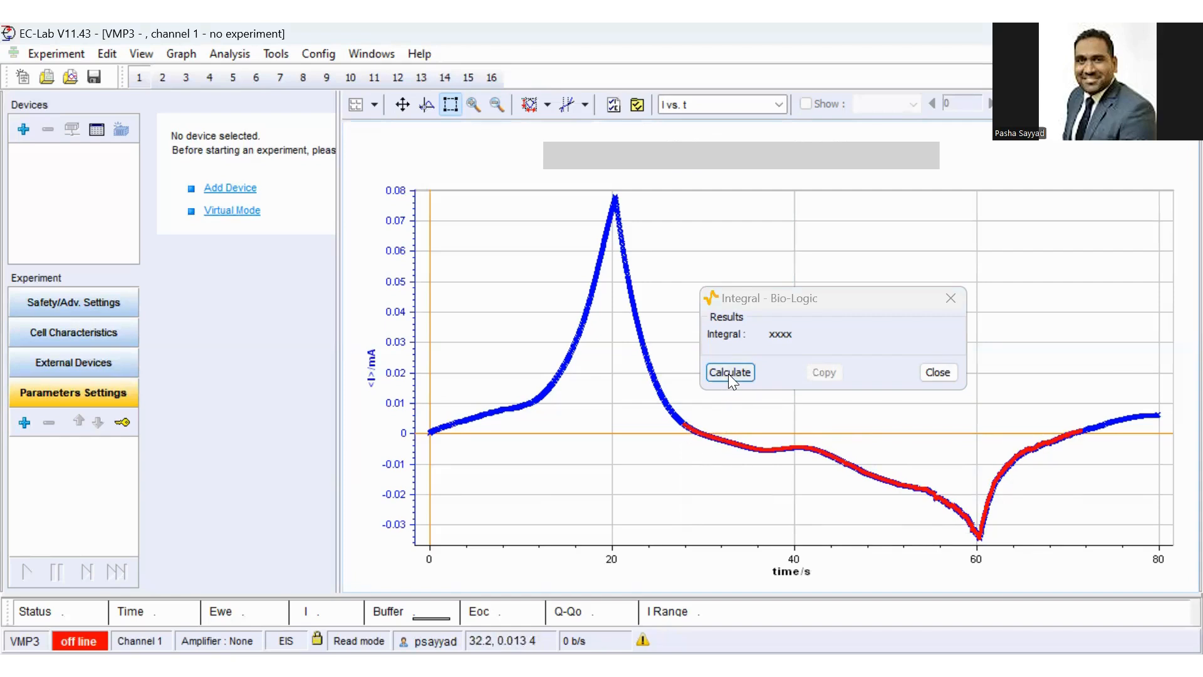
# Calculate the integral and shift its start to the zero crossing (-0.438 mA.s).
pyautogui.click(729, 372)
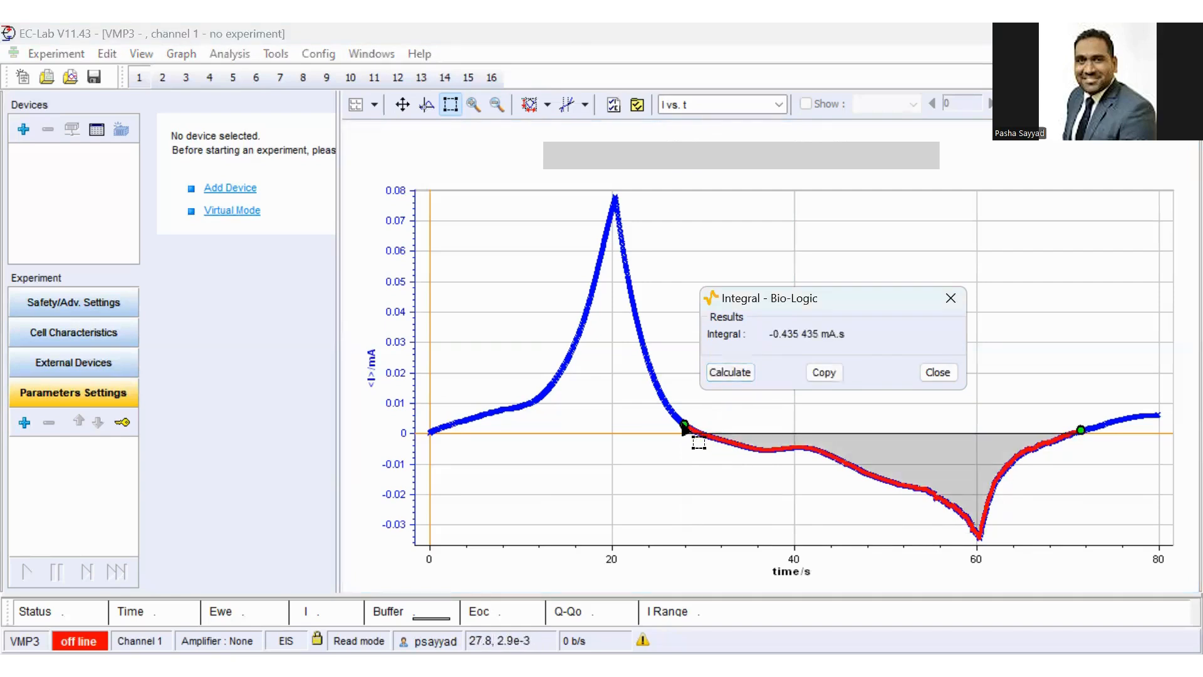
pyautogui.moveTo(685, 428); pyautogui.dragTo(710, 437)
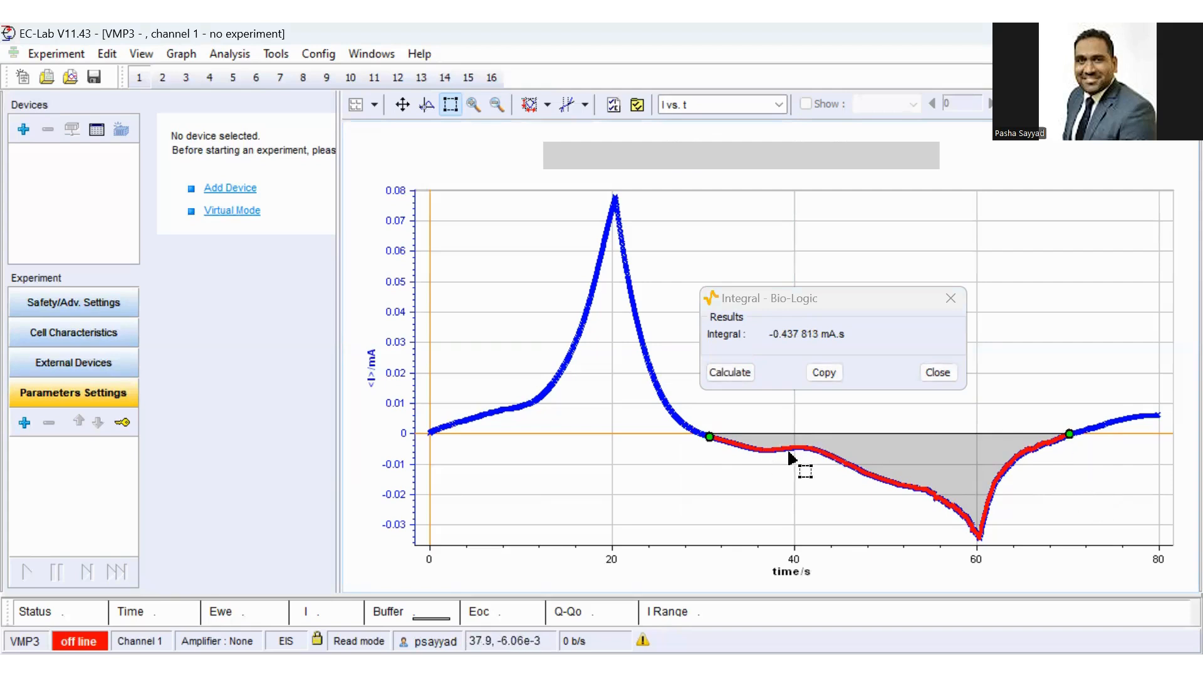
pyautogui.moveTo(790, 339)
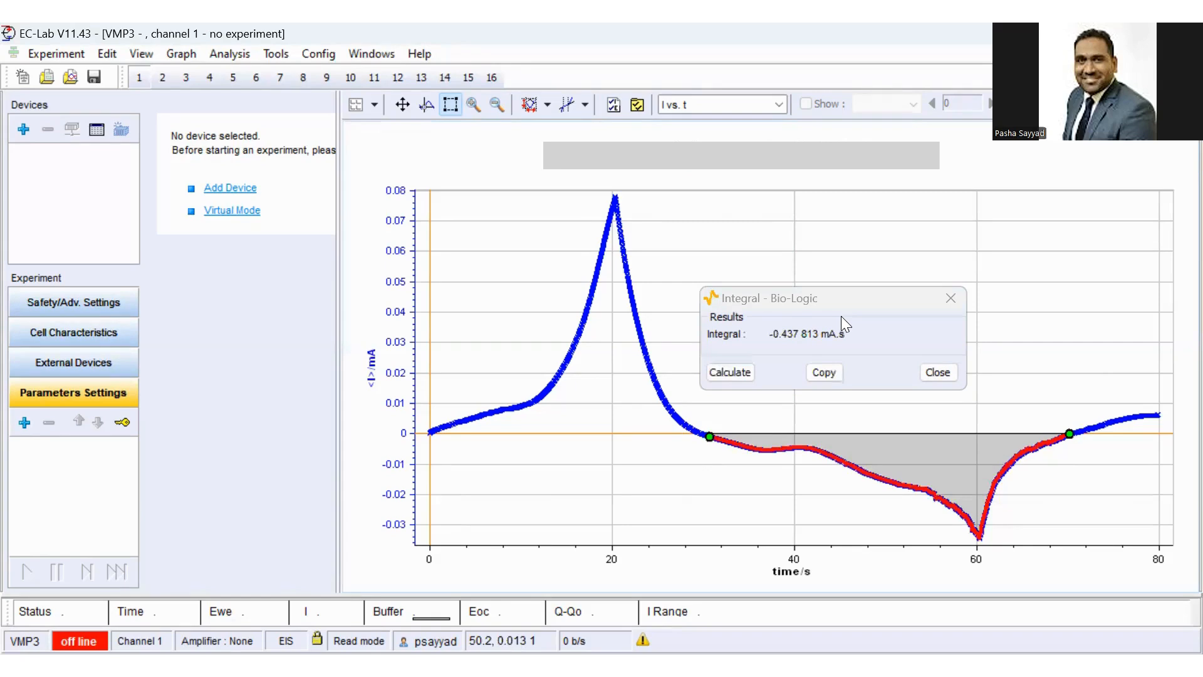
pyautogui.moveTo(877, 353)
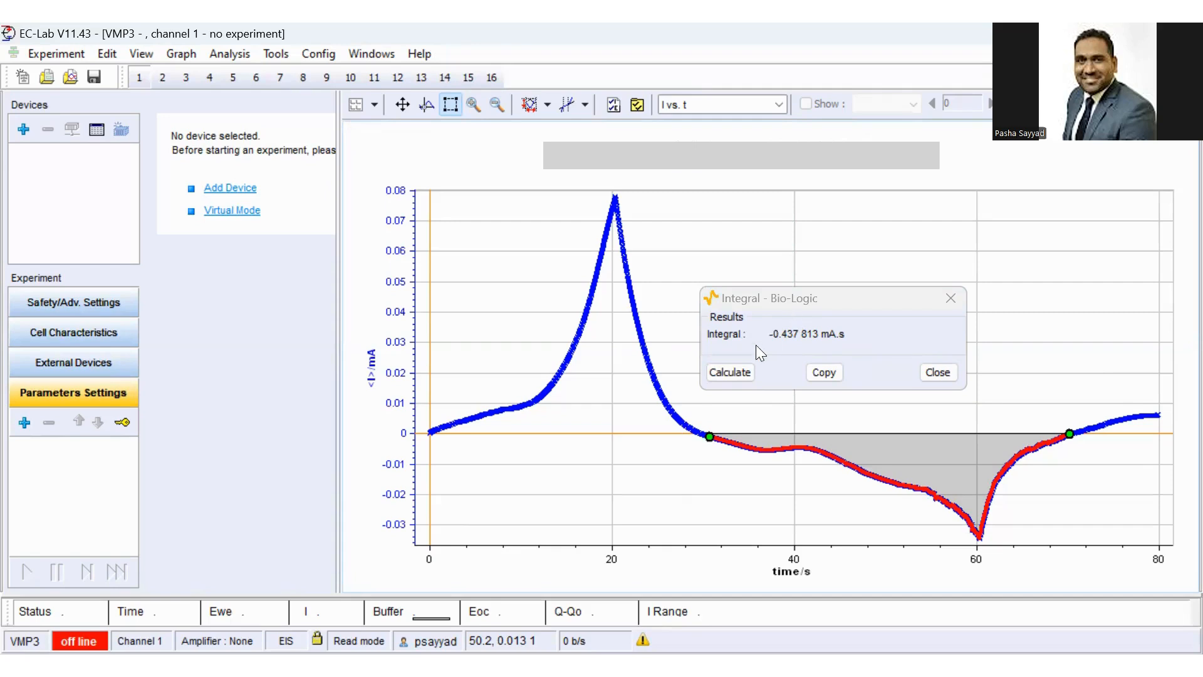
pyautogui.moveTo(804, 383)
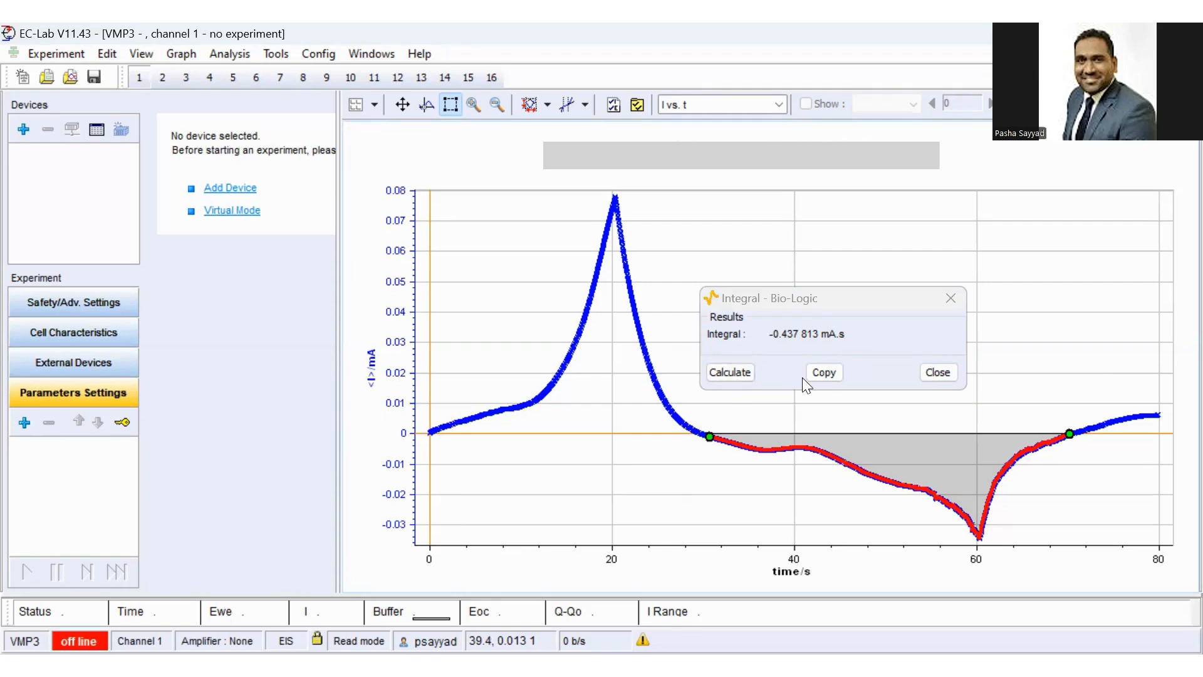